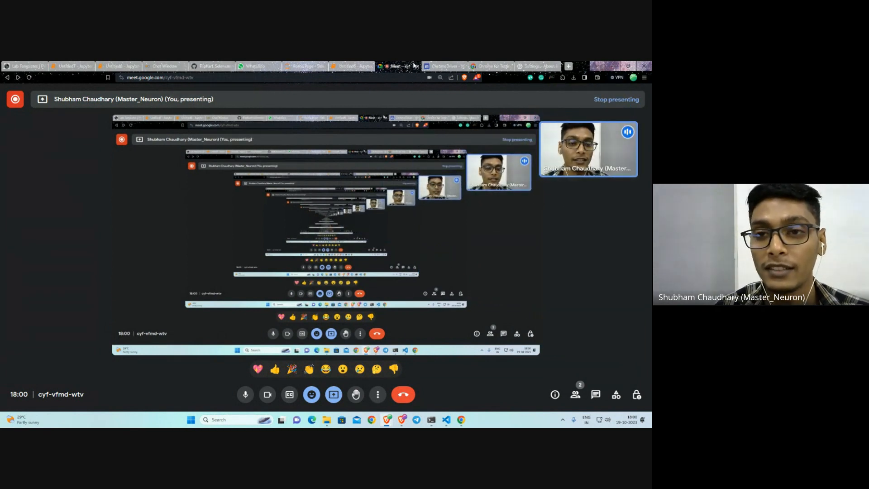
mouse_move(210, 66)
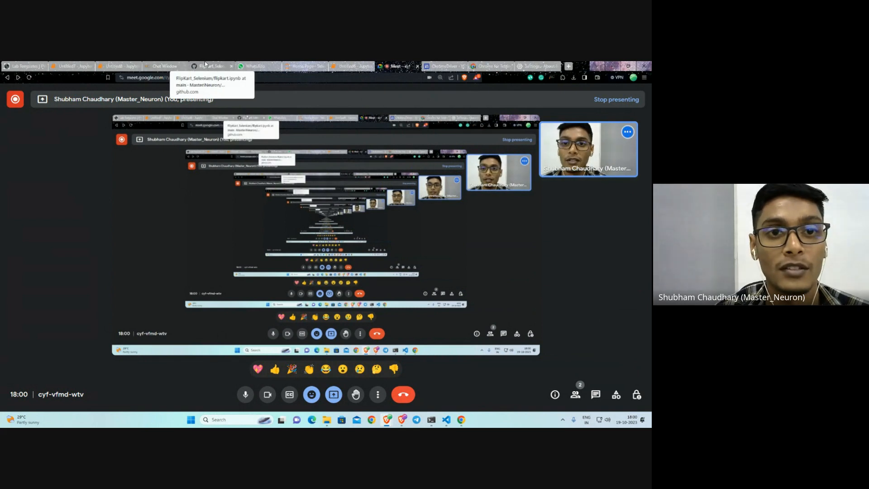
Show the FlipKart_Selenium GitHub repository page in the shared screen.
click(213, 66)
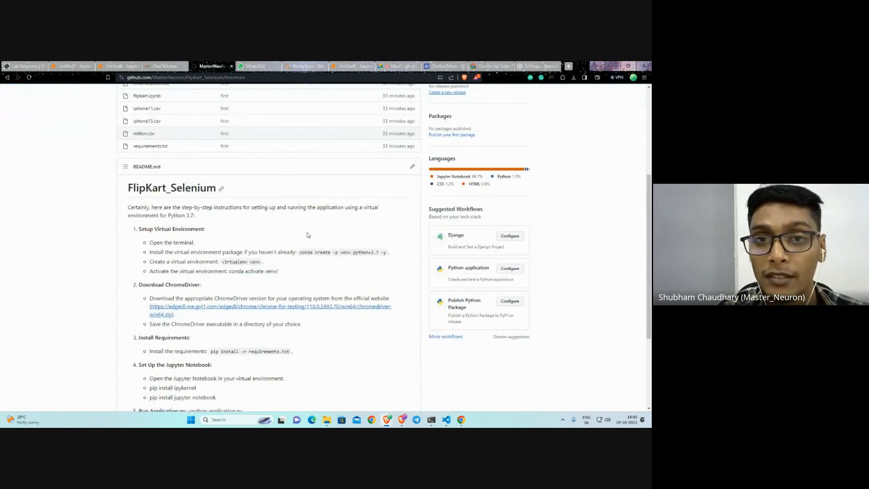
Select the README's 'conda create -p venv python=3.7 -y' command and scroll further down.
drag(299, 252, 387, 252)
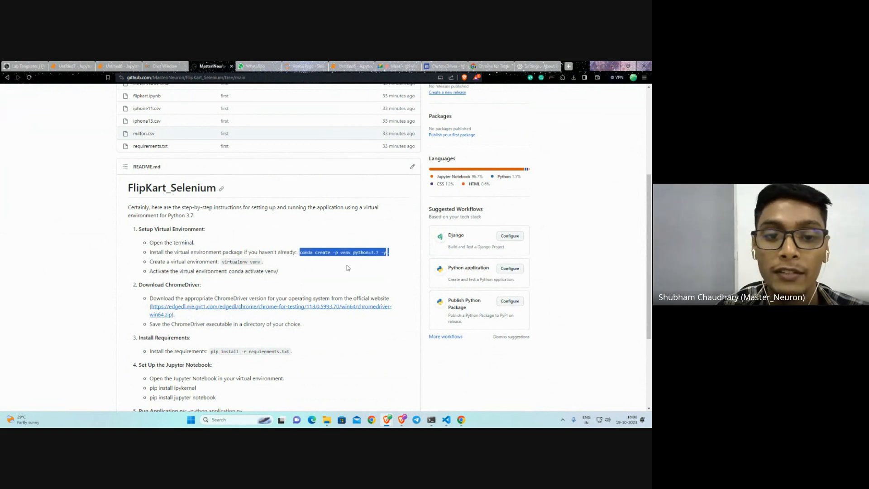
scroll(down, 3)
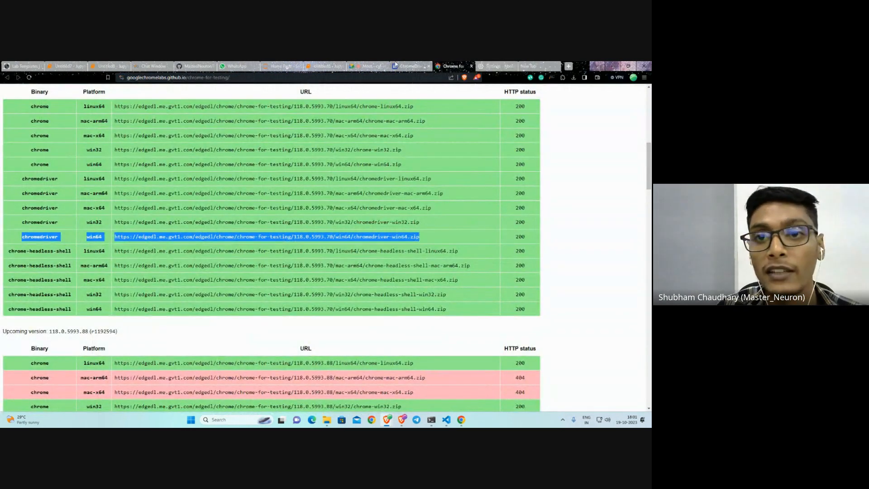
Save the chromedriver win64 zip (7.9 MB) to the Downloads folder.
click(195, 66)
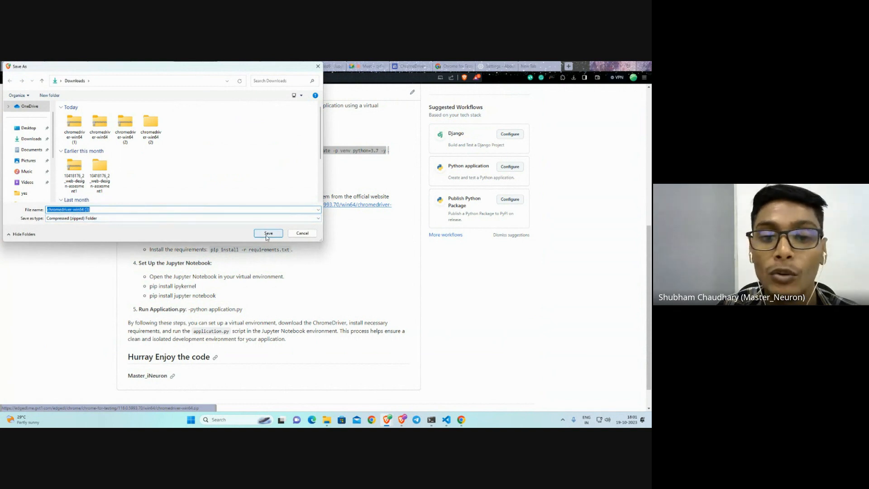
click(268, 233)
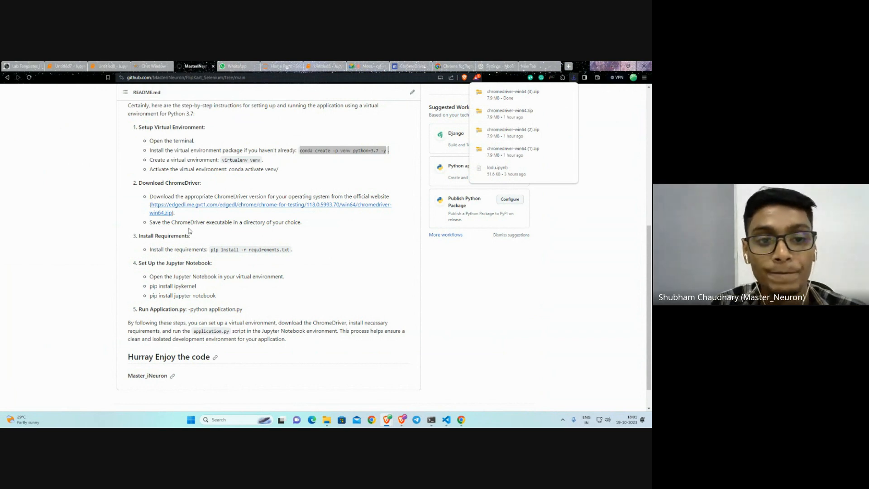
mouse_move(215, 251)
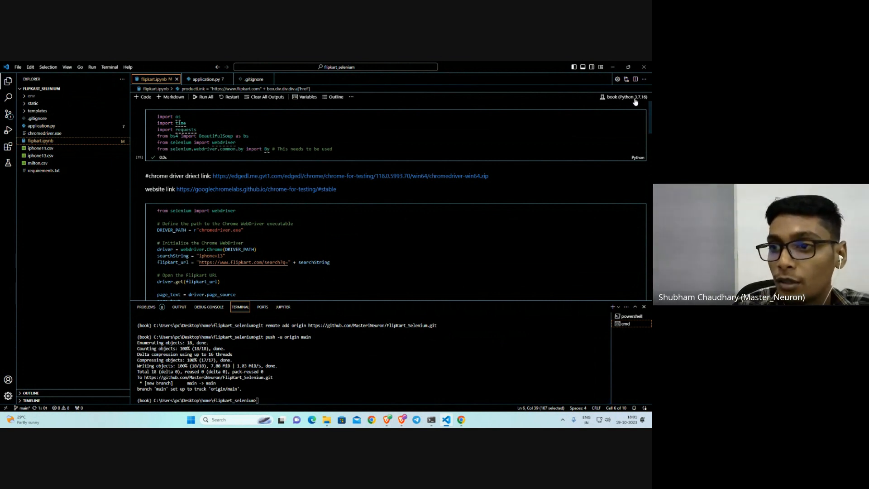
mouse_move(641, 98)
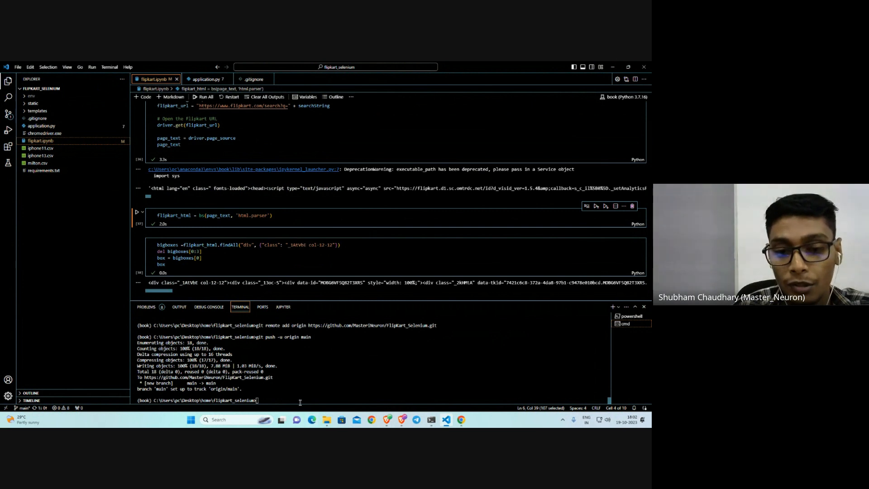
Run 'git branch -M main' and 'pip install -r requirements.txt' in the terminal.
text(git branch -M main)
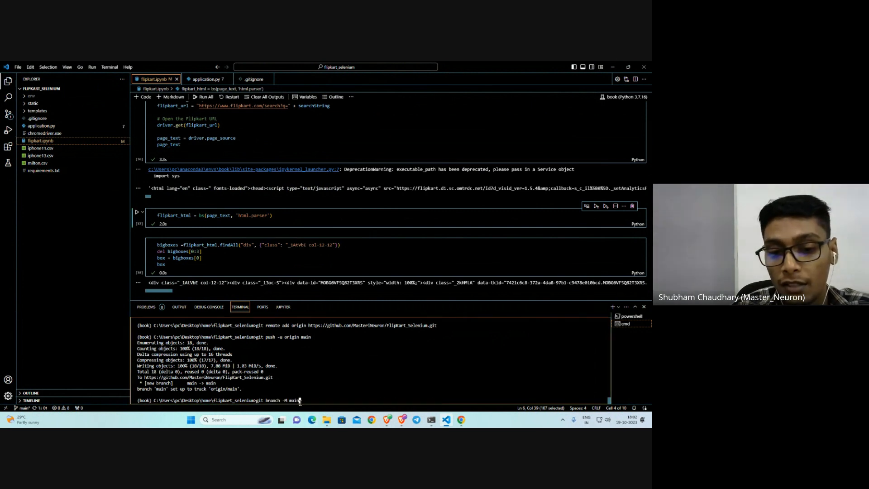
text(pip install -r requirements.txt)
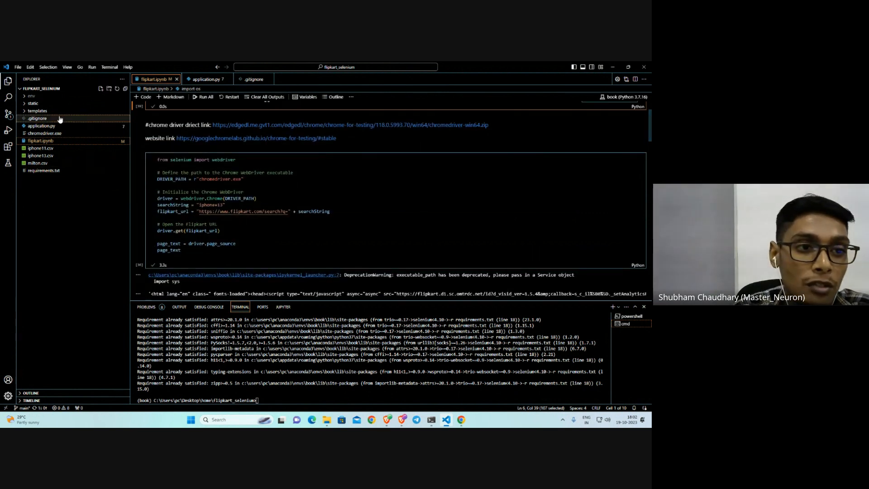
mouse_move(57, 135)
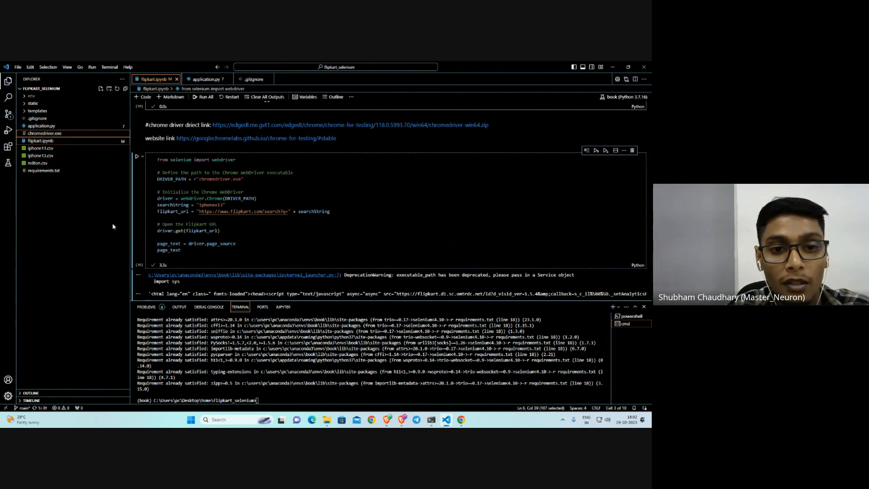
Locate chromedriver.exe in the project Explorer to use its path for DRIVER_PATH.
double_click(214, 180)
text(flipkart_html = bs(page_text, 'html.parser'))
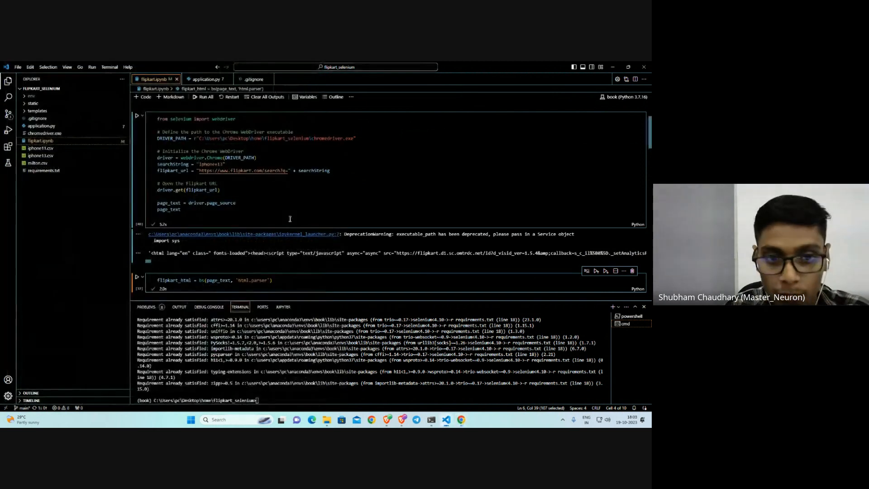
Scroll through the webdriver and BeautifulSoup cell outputs in flipkart.ipynb.
scroll(down, 3)
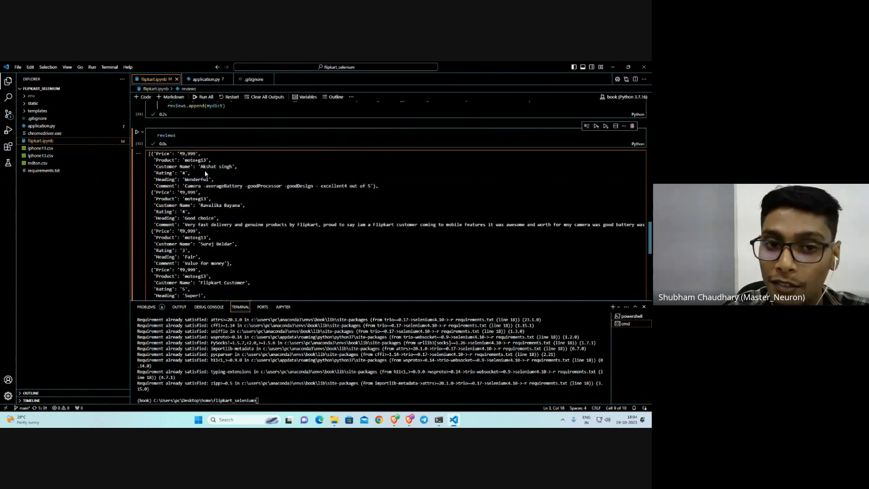
mouse_move(222, 177)
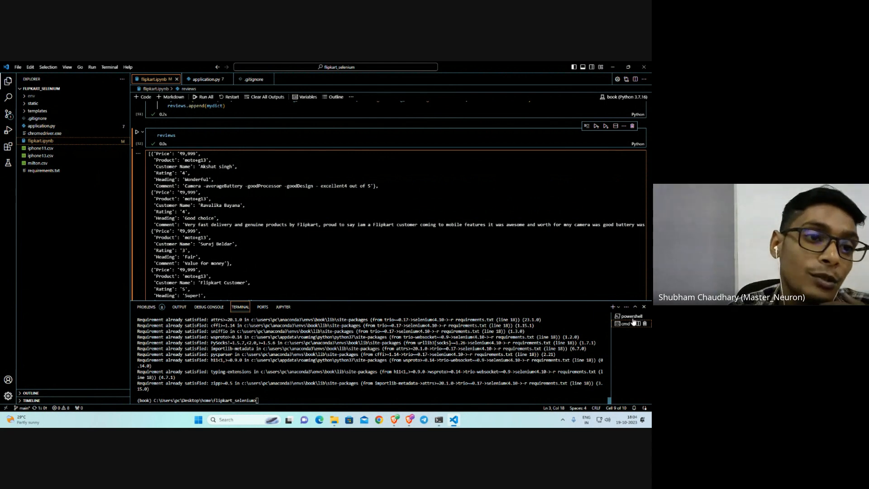
Open application.py after reviewing the motog13 reviews list output.
click(205, 78)
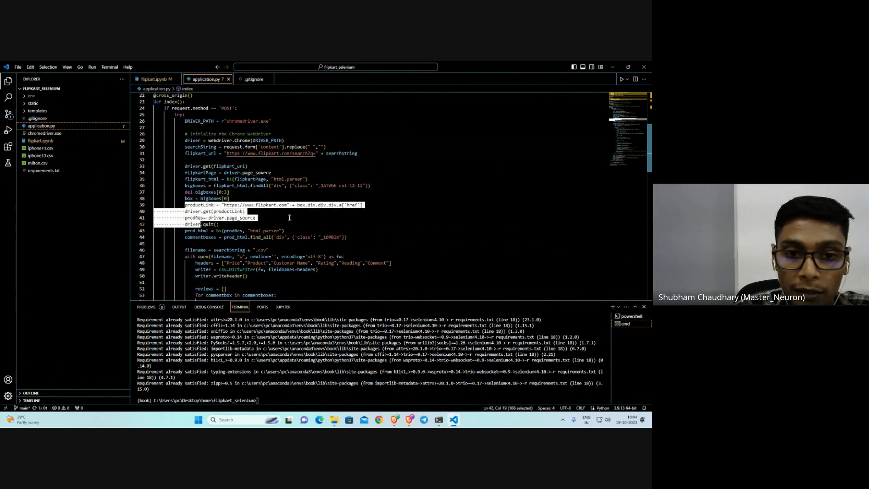
Scroll to the app.run block and run 'python application.py' to serve on 127.0.0.1:8000.
scroll(down, 3)
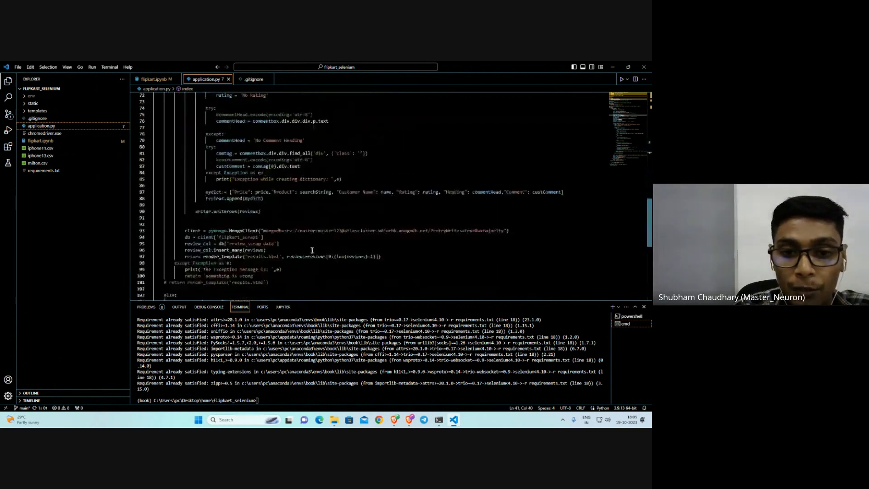
scroll(down, 3)
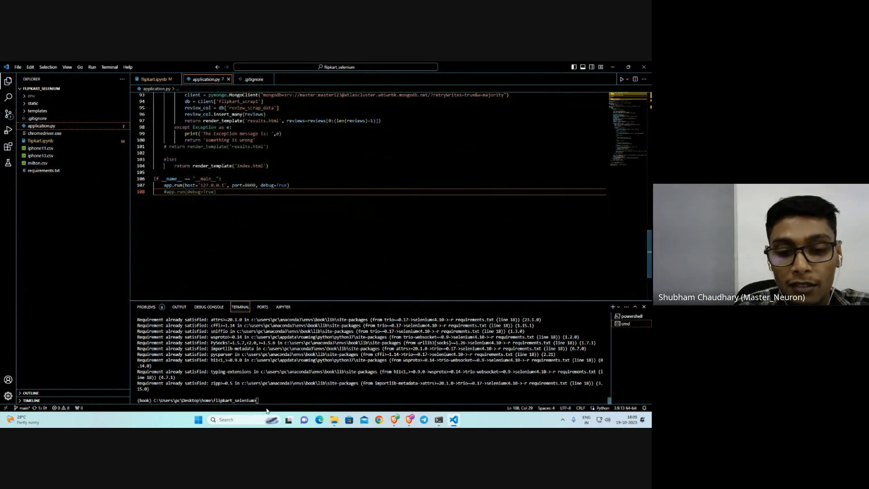
text(python application.py)
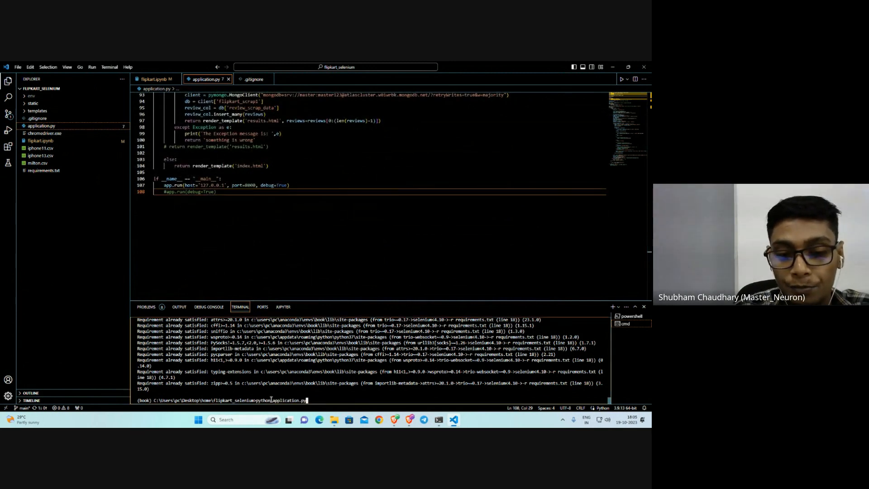
key(Enter)
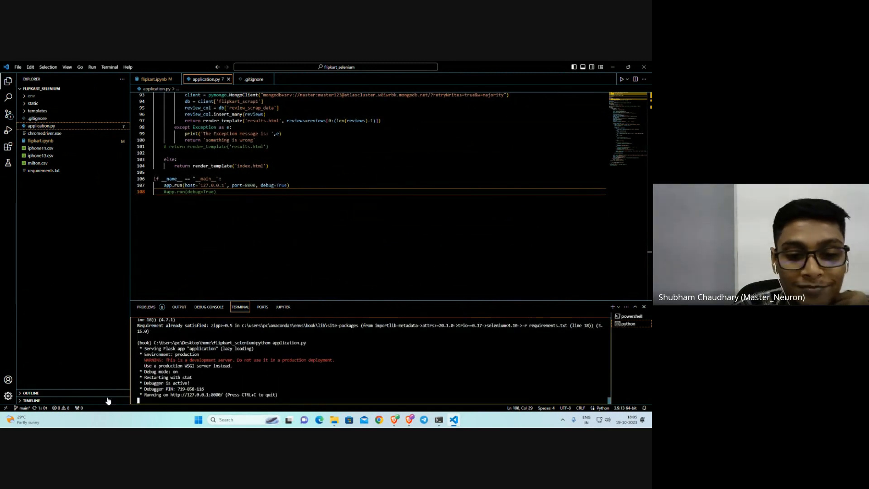
mouse_move(187, 394)
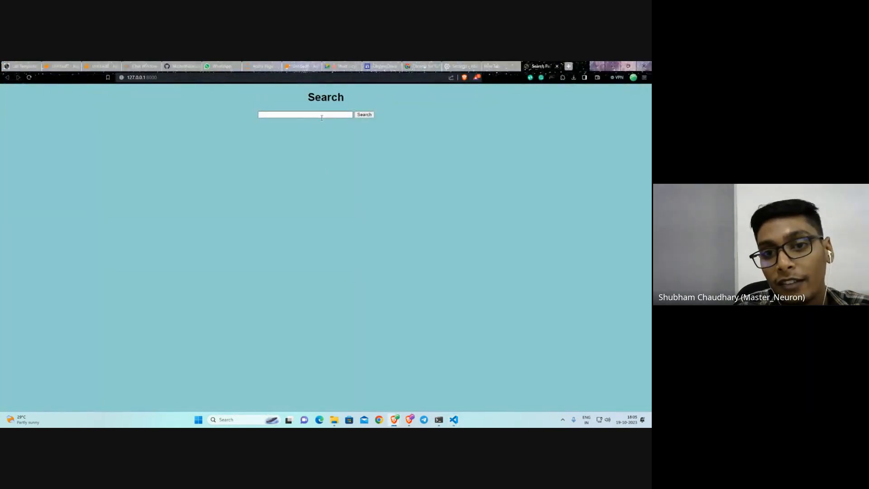
Search the Flask app for 'poco x3' using the poco autocomplete suggestion.
text(iphone12 pro)
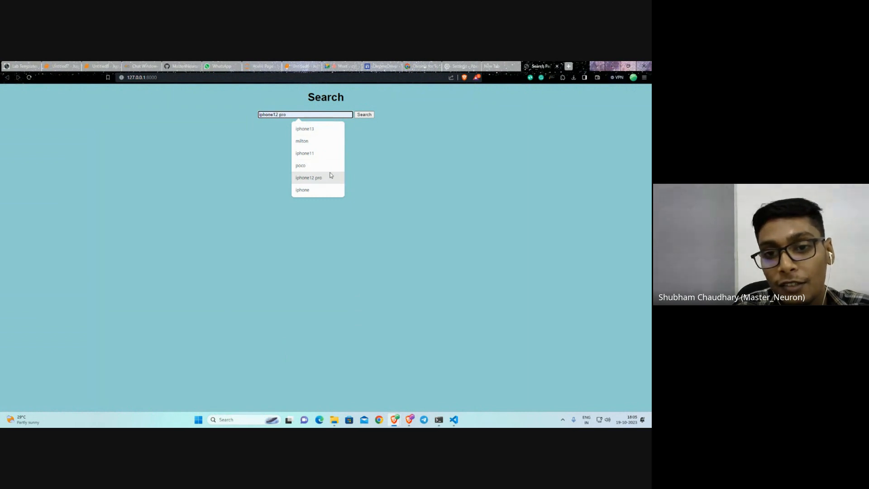
click(300, 165)
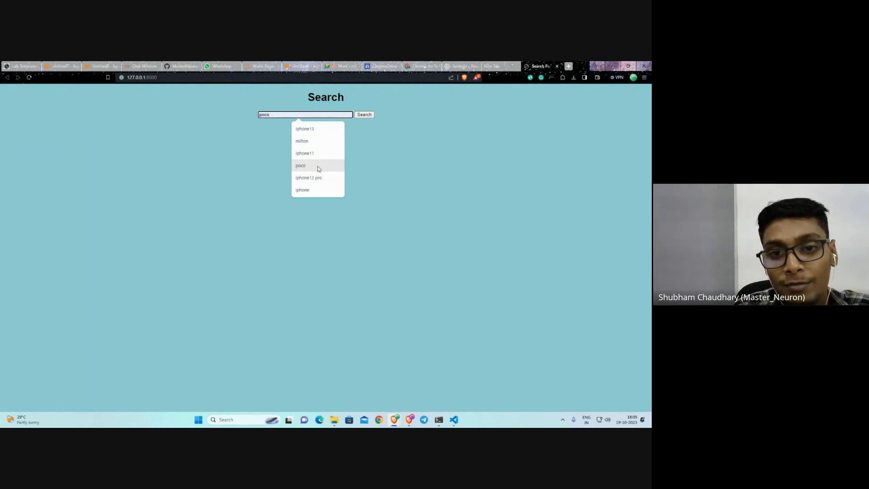
click(300, 166)
text( x3)
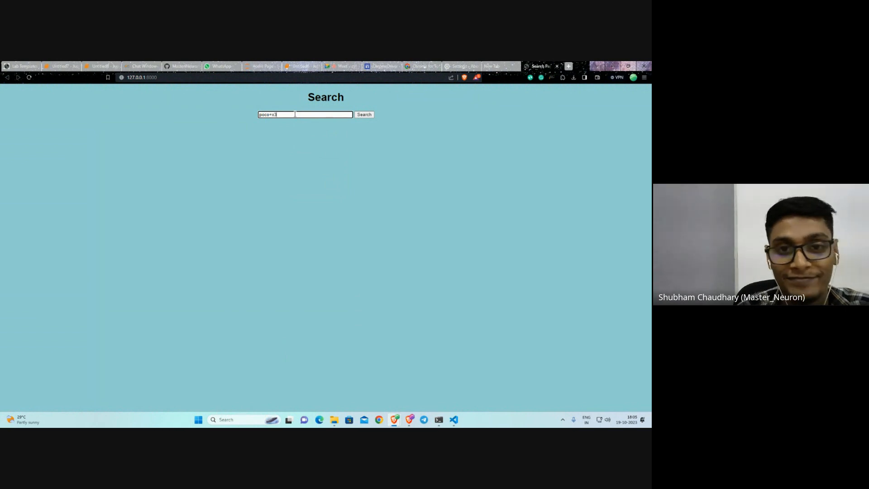
click(364, 114)
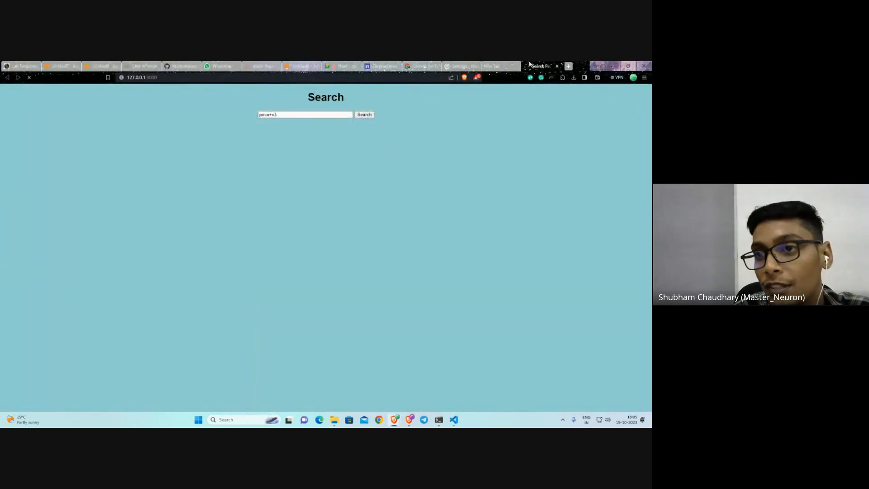
Open the poco+x3 reviews results and scroll through the table.
click(364, 114)
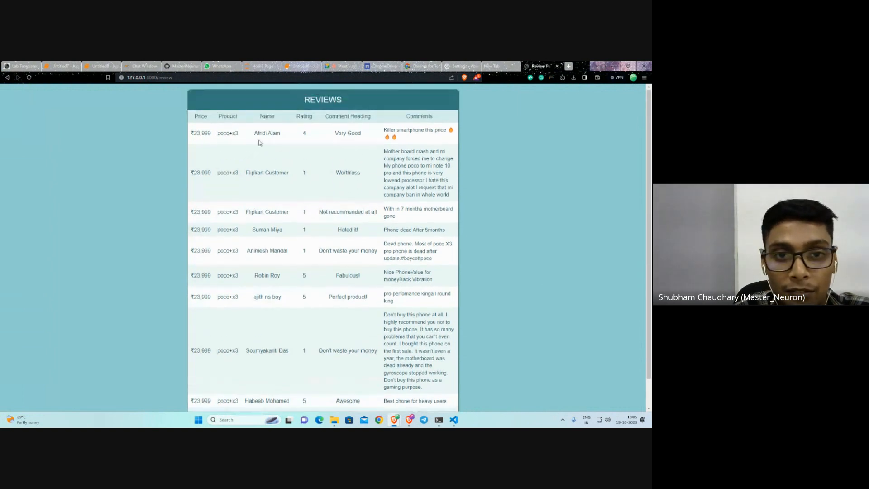
scroll(down, 3)
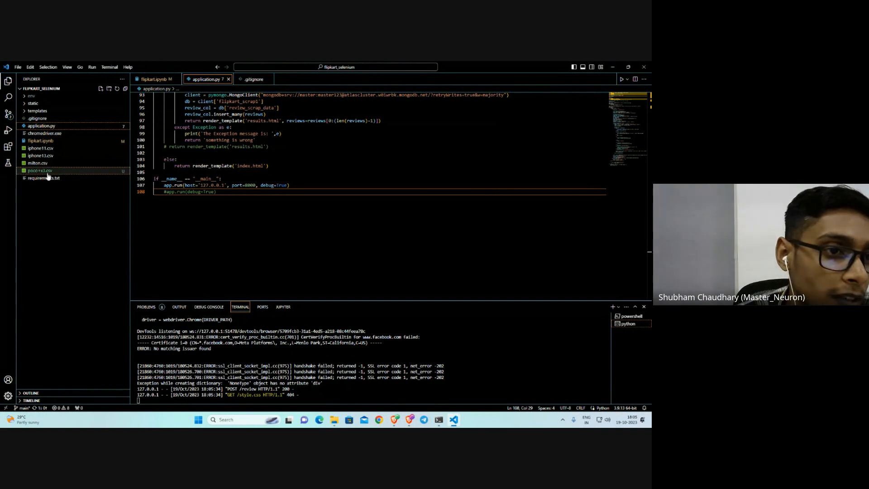
Open a new browser tab and start loading cloud.mongodb.com from the 'mon' suggestion.
click(36, 171)
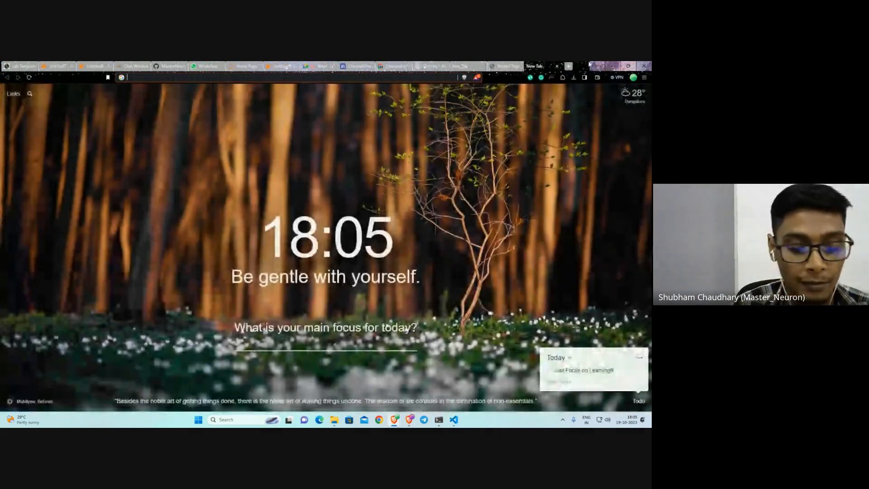
text(mon)
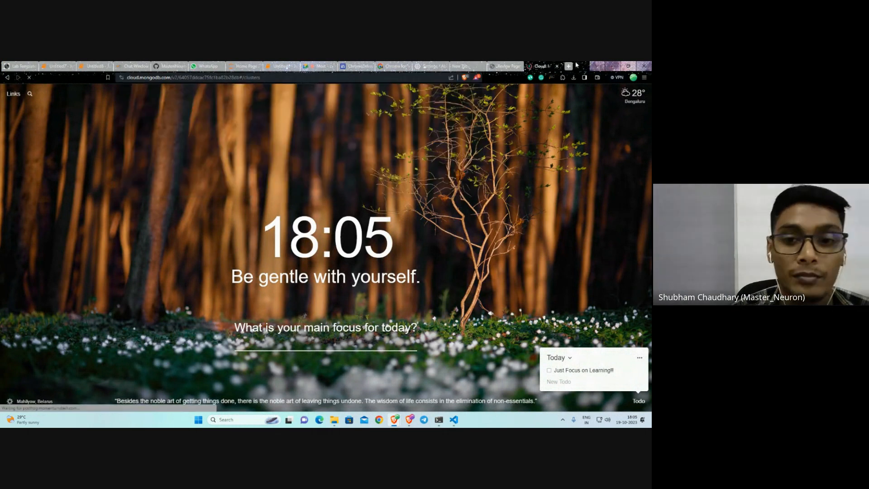
Expand flipkart_scrap1 in Atlas to reveal review_scrap_data, then open poco+x3.csv in VS Code.
click(542, 67)
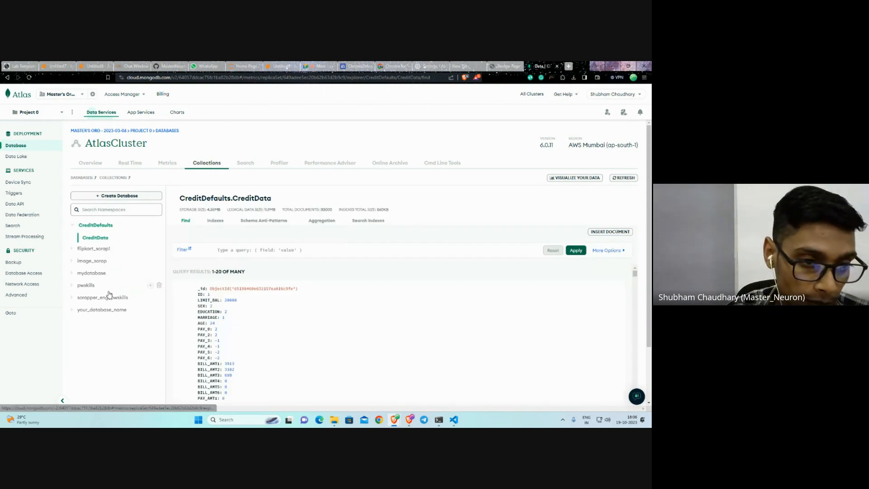
click(93, 249)
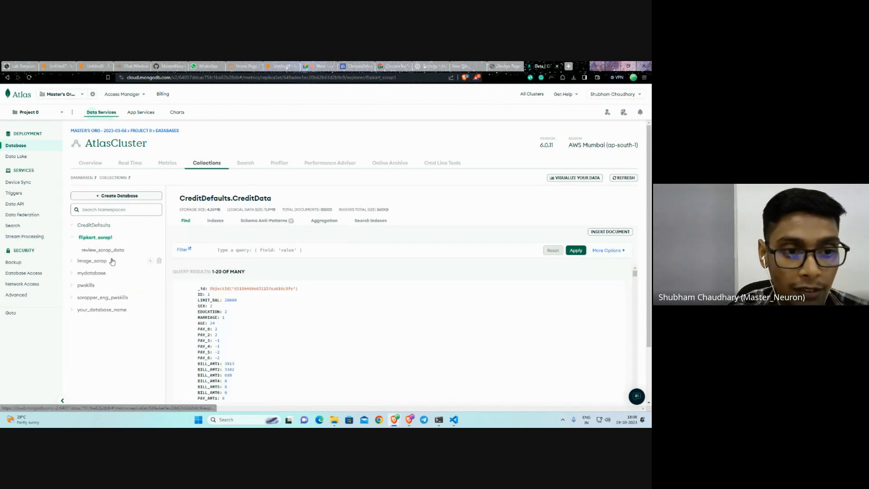
click(95, 237)
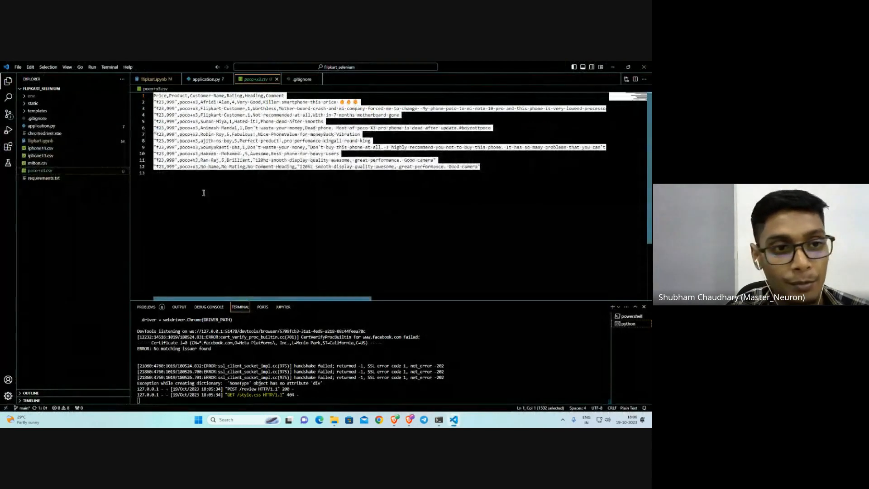
mouse_move(35, 140)
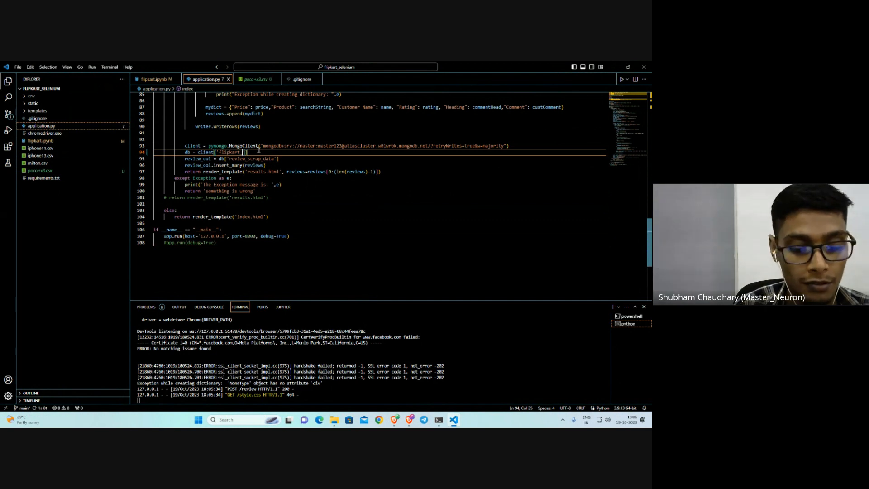
Complete the database name as flipkart_reviews and rerun 'python application.py' to serve 127.0.0.1:8000.
text(_reviews)
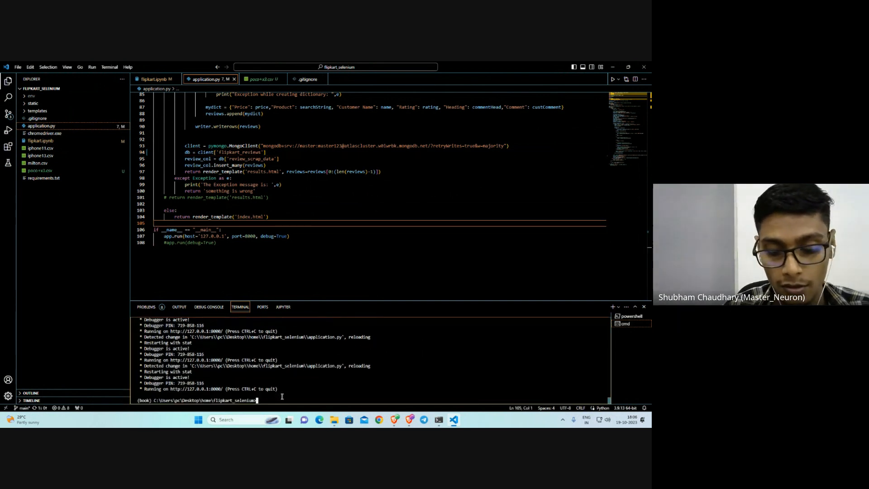
text(python application.py)
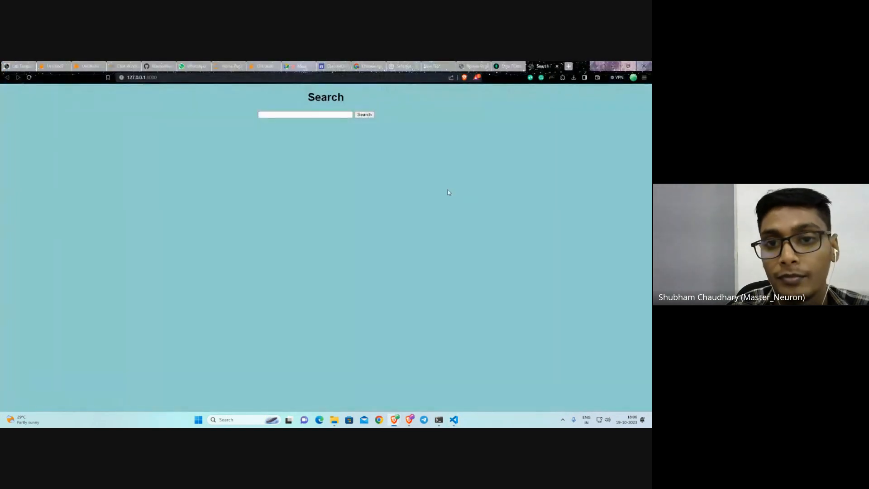
Search iphone11 in the Flask app, watch the scraper terminal, and view the reviews table.
text(iphone11)
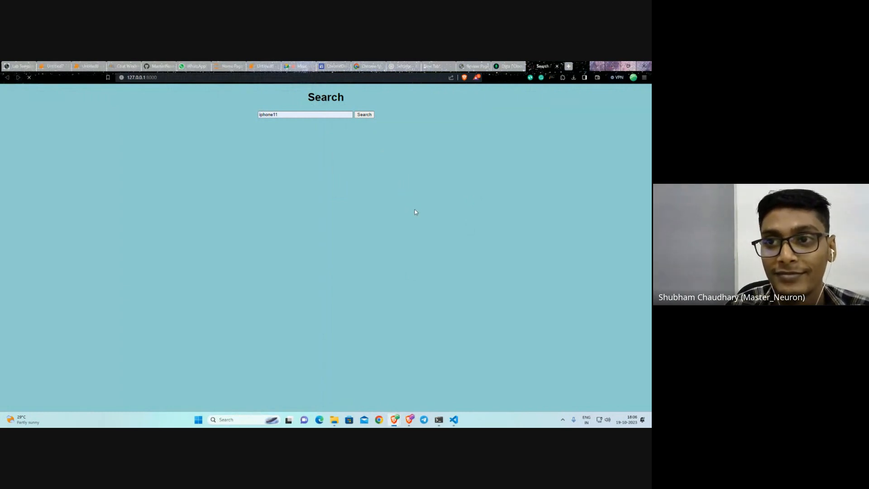
click(364, 114)
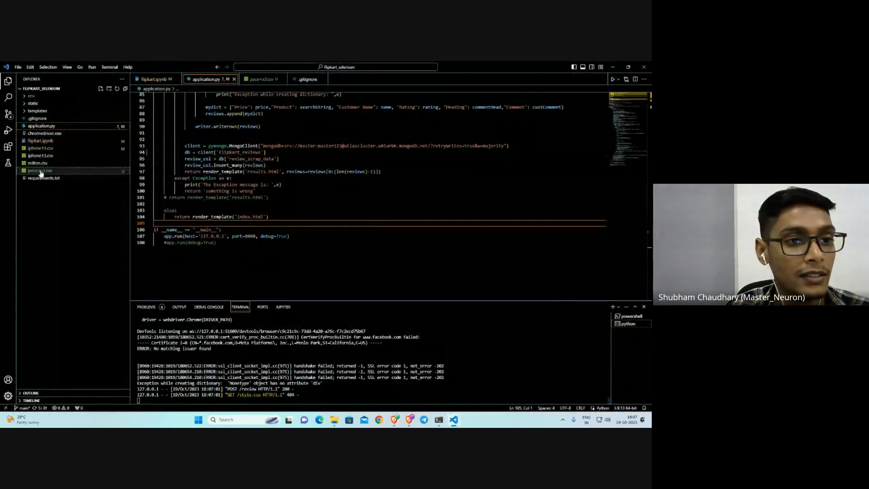
click(37, 148)
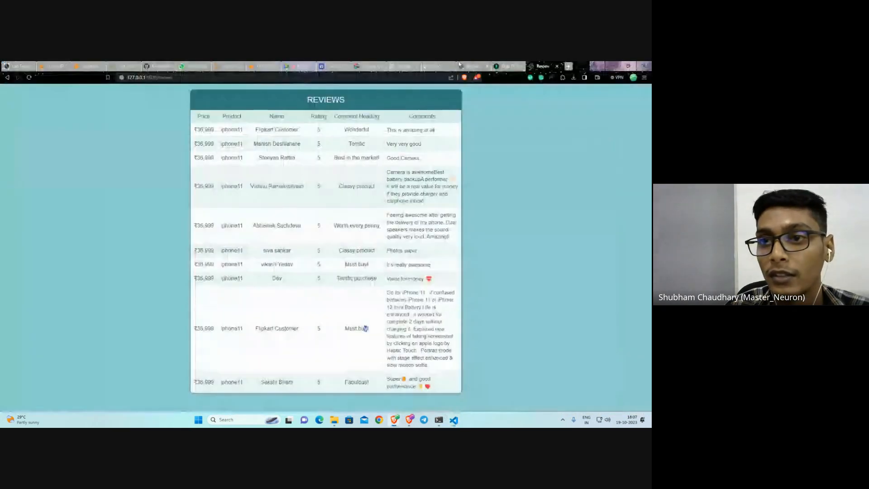
Open flipkart_reviews.review_scrap_data in Atlas Collections, holding 11 iPhone 11 reviews.
click(506, 67)
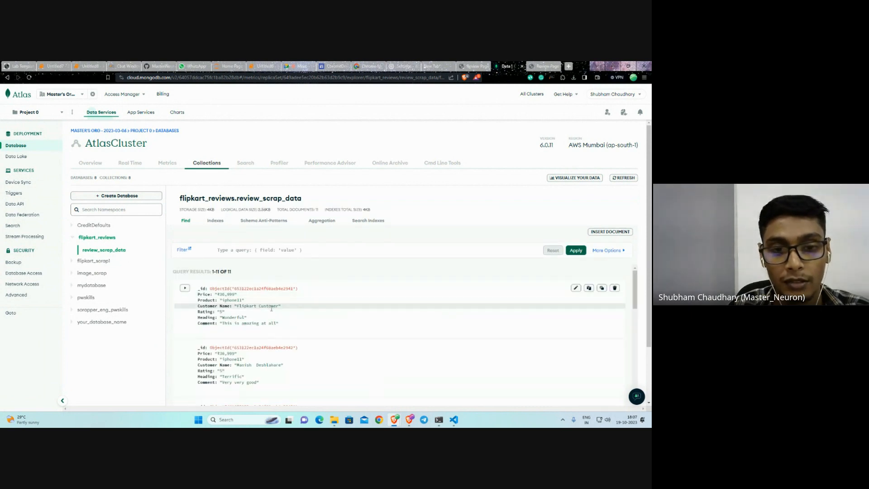
Scroll the iPhone 11 review documents, then switch to the FlipKart_Selenium GitHub repository.
scroll(down, 3)
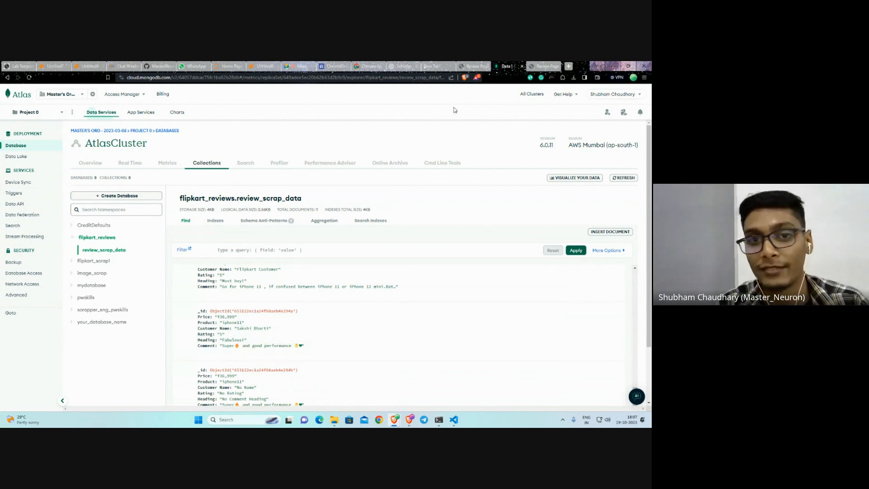
mouse_move(296, 208)
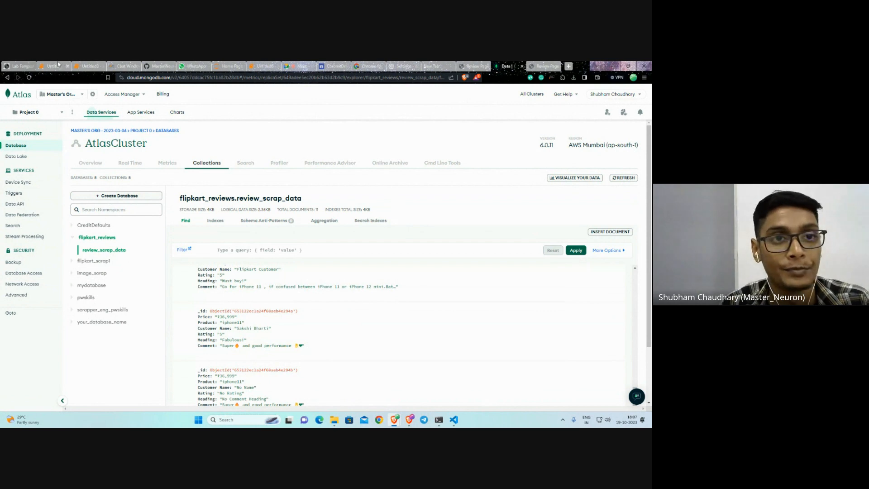
click(160, 66)
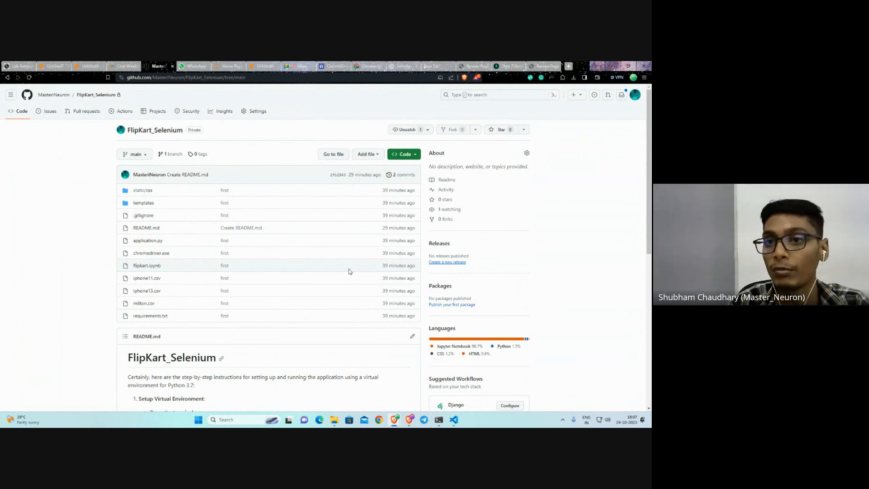
Search 'chromedriver download' in a new tab and open the WebDriver for Chrome Downloads page.
click(543, 66)
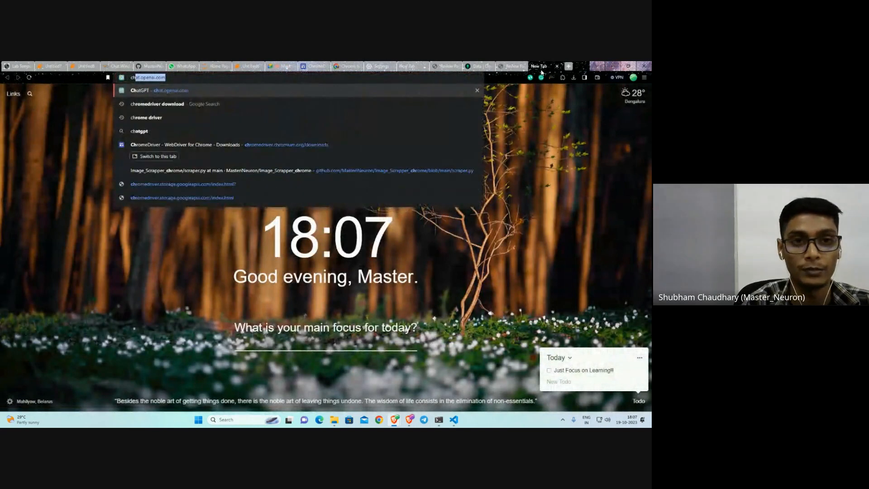
text(chrome)
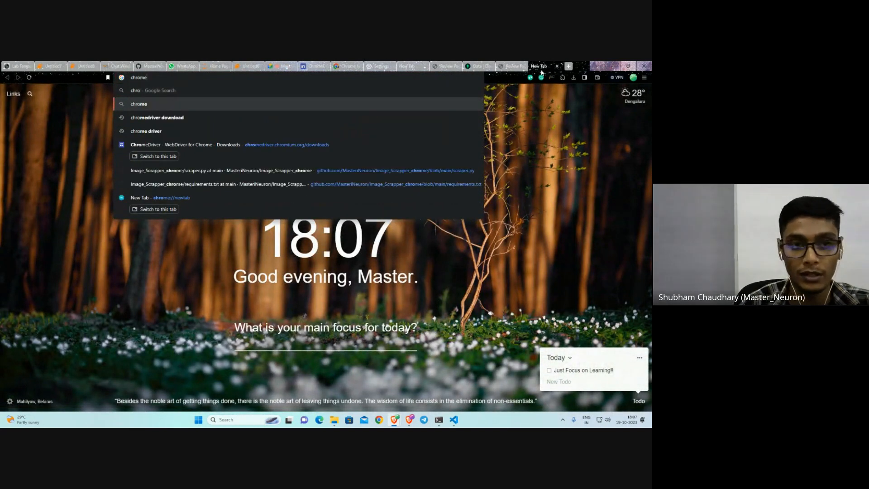
click(157, 117)
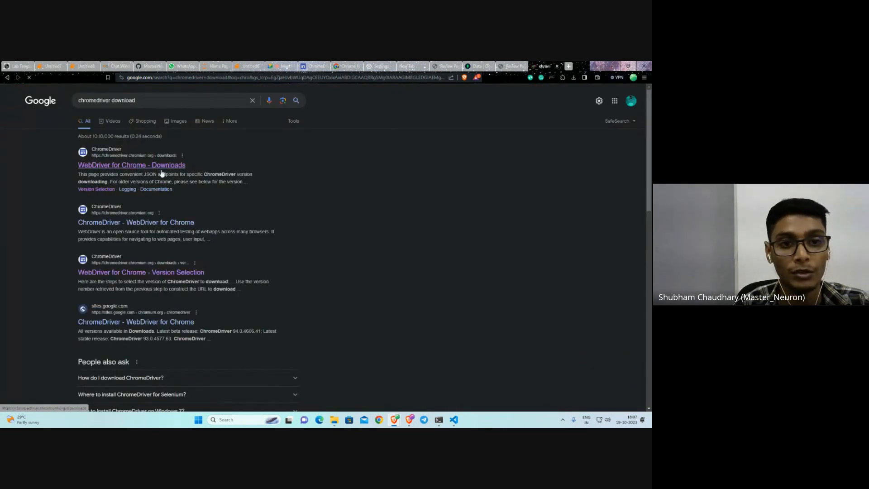
click(131, 165)
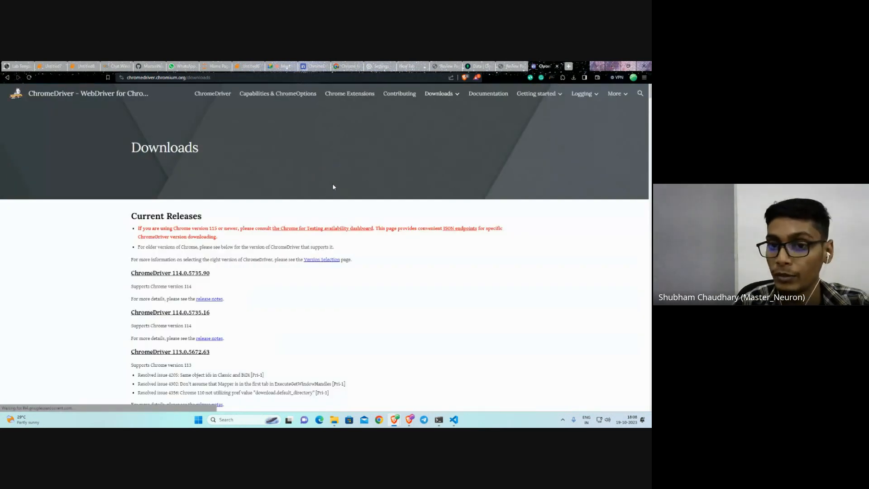
Find the Stable 118.0.5993.70 chromedriver links on Chrome for Testing, then return to Google Meet.
click(322, 228)
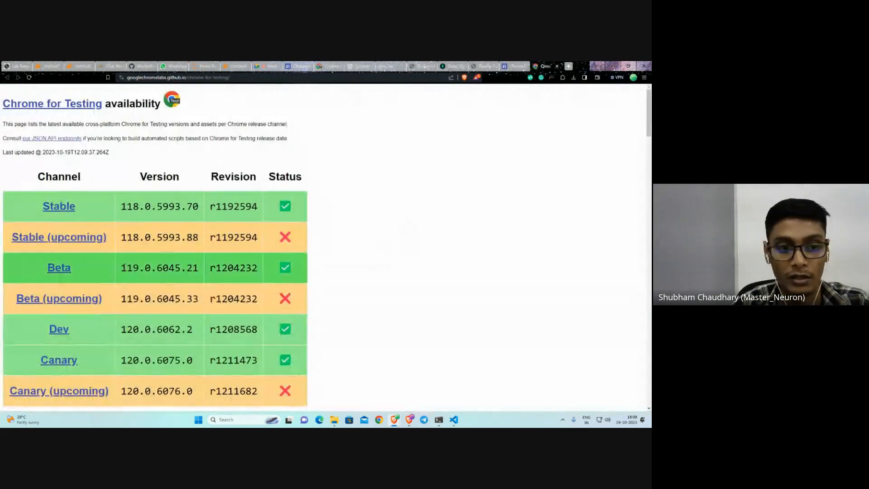
click(59, 206)
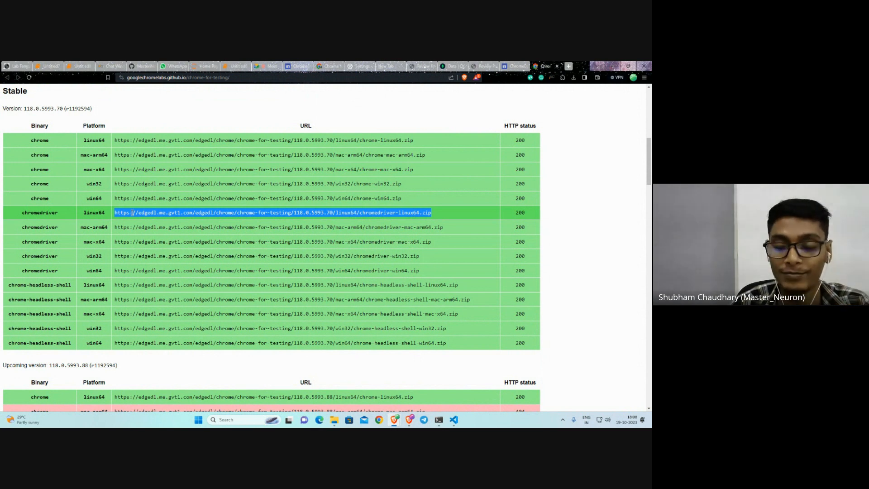
click(267, 66)
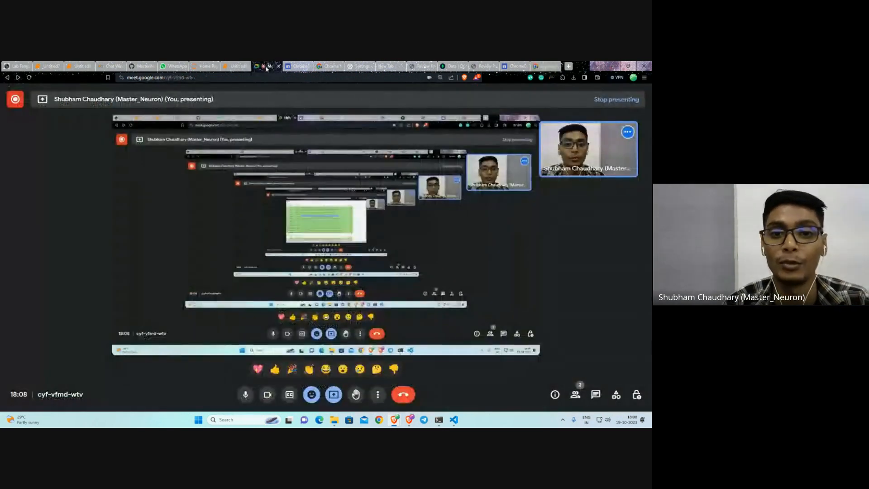